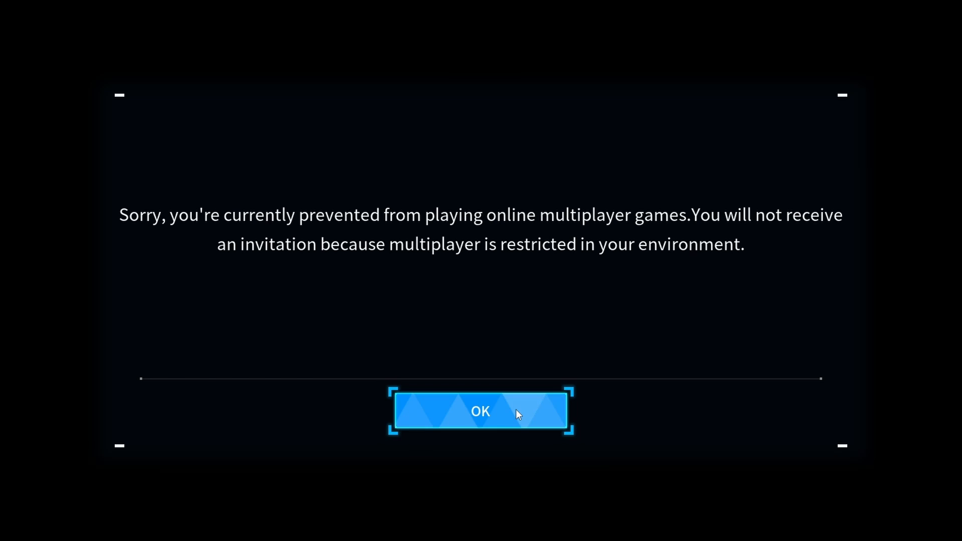
Step: Dismiss the multiplayer notice, then select and start the Day 52 world
left_click(480, 410)
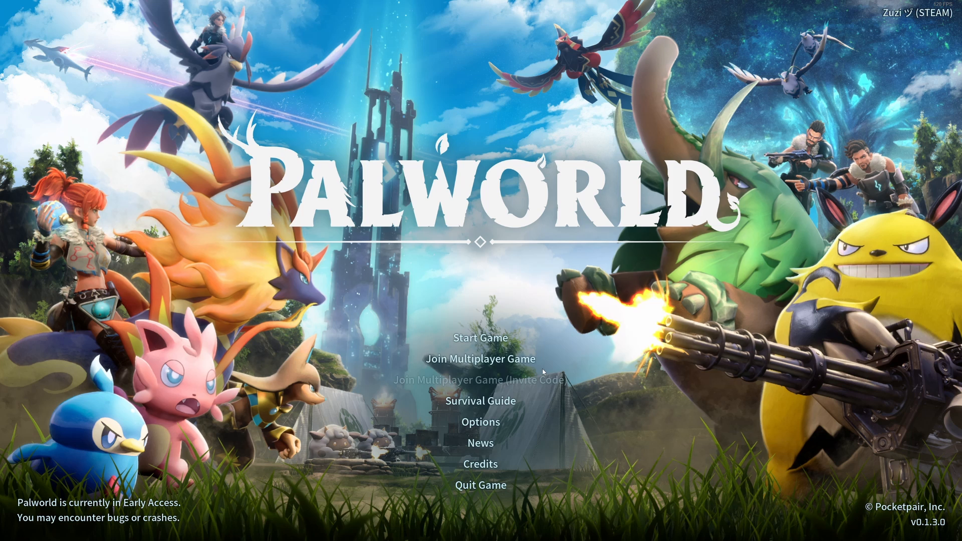
left_click(480, 337)
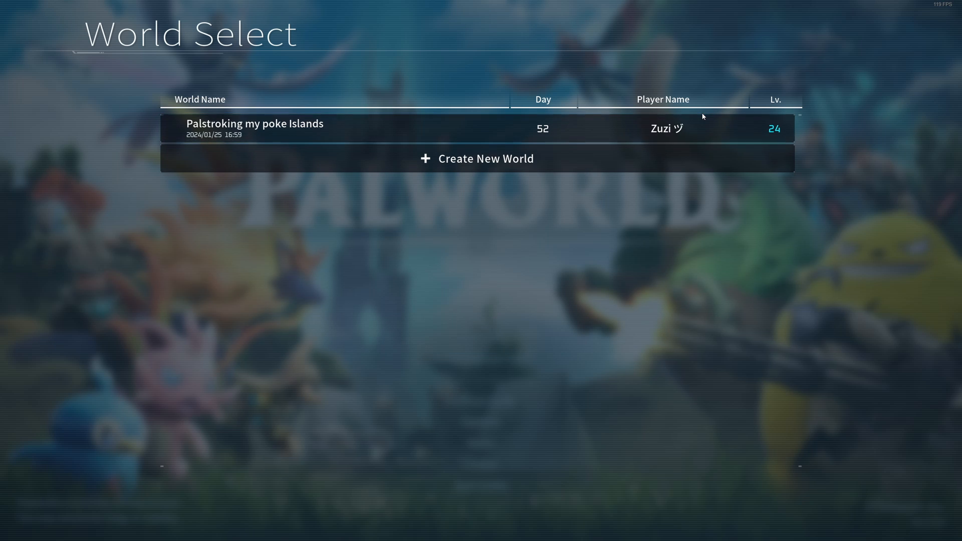
left_click(477, 129)
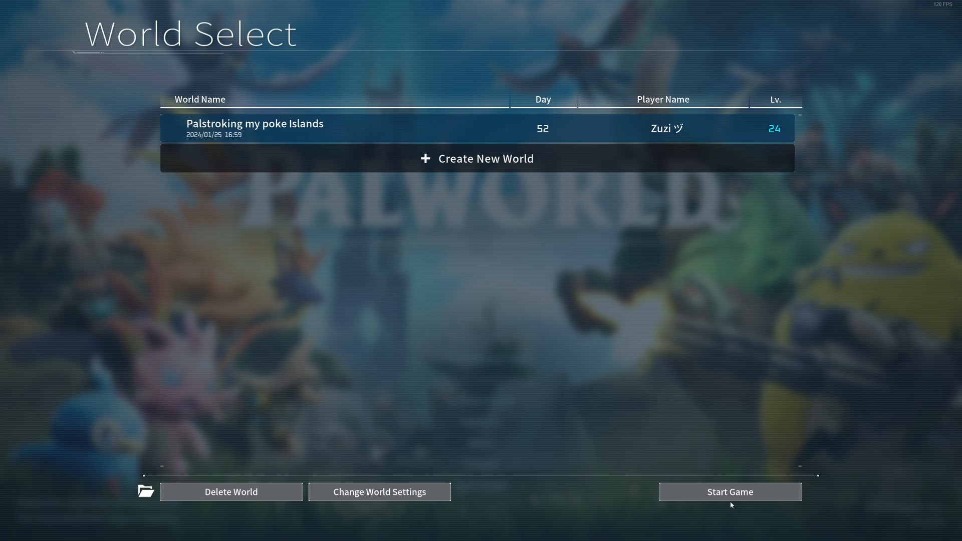
left_click(728, 491)
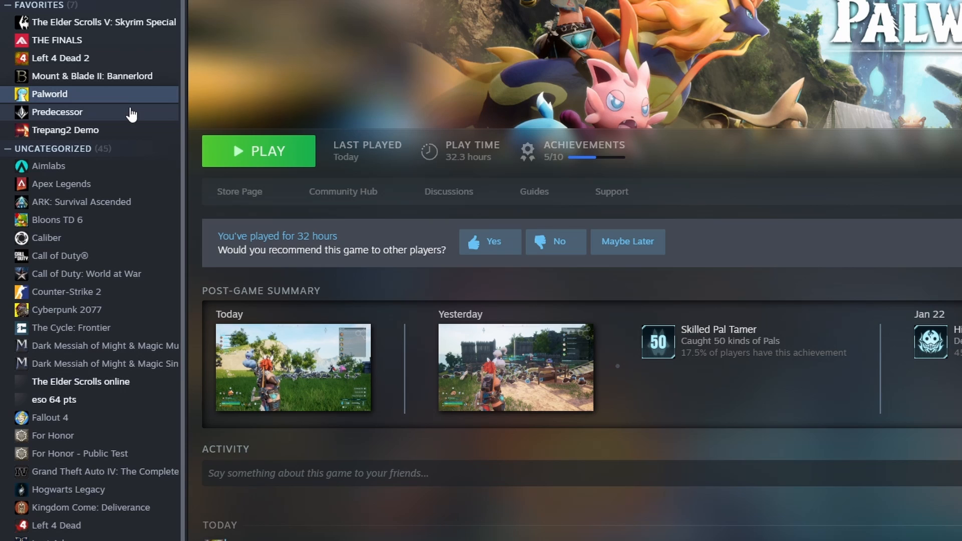
right_click(49, 93)
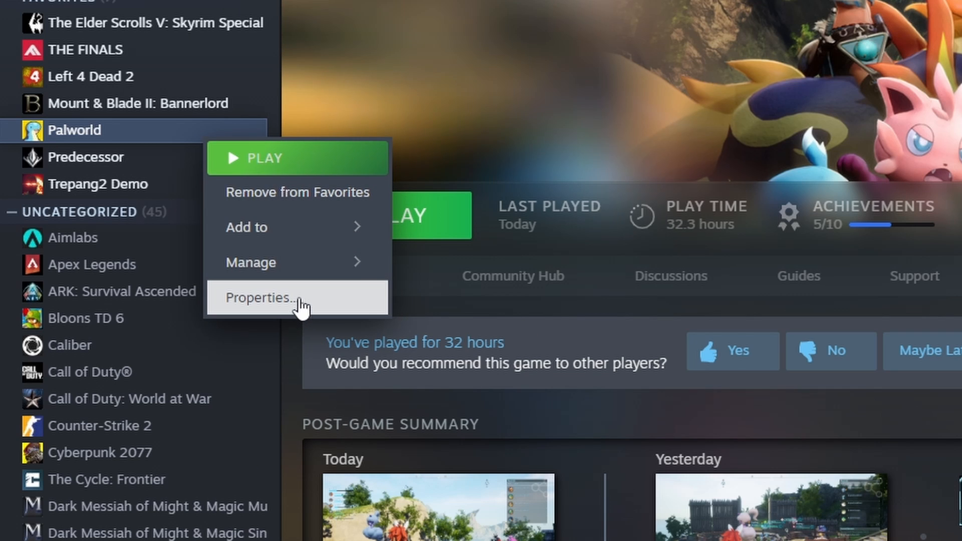
left_click(261, 298)
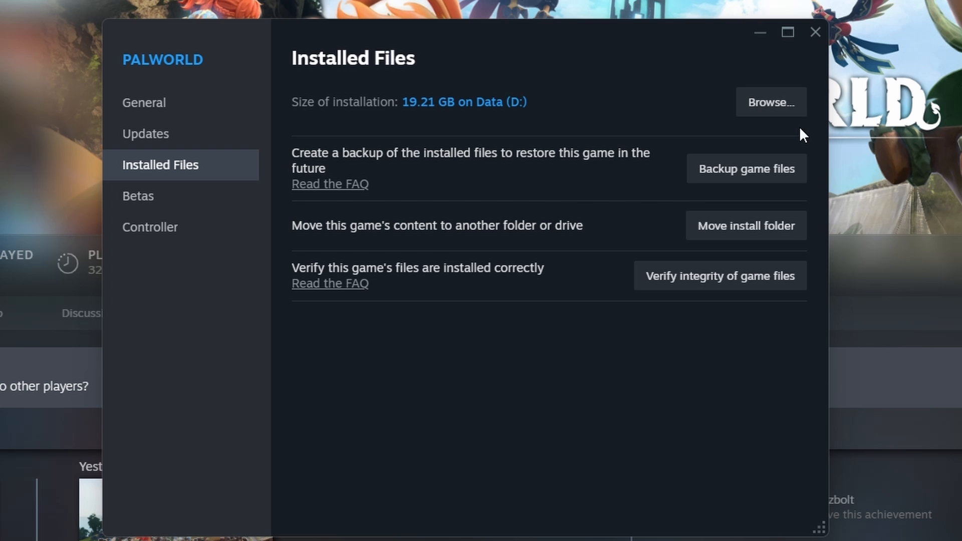
left_click(815, 32)
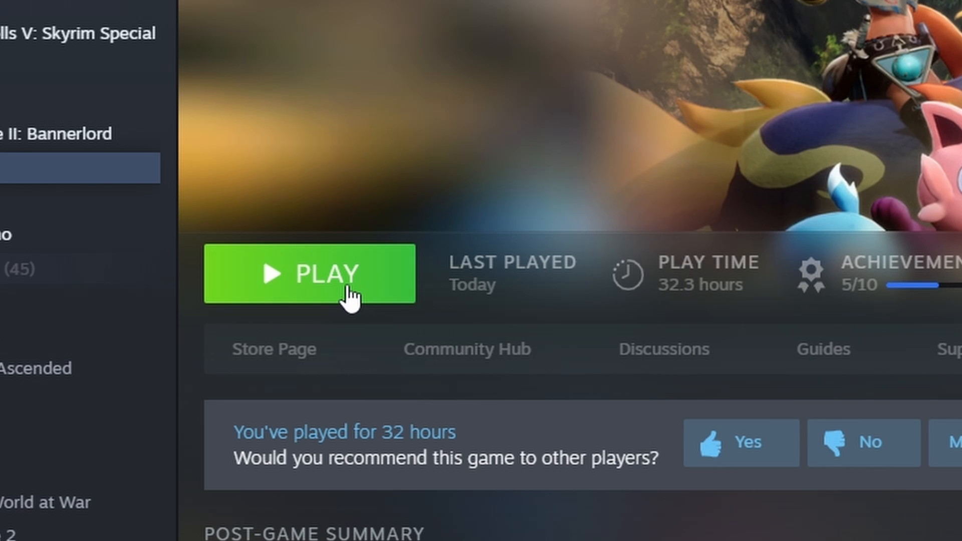
Step: Launch Palworld from Steam, close the patch notes, and open the saved-world list
left_click(309, 273)
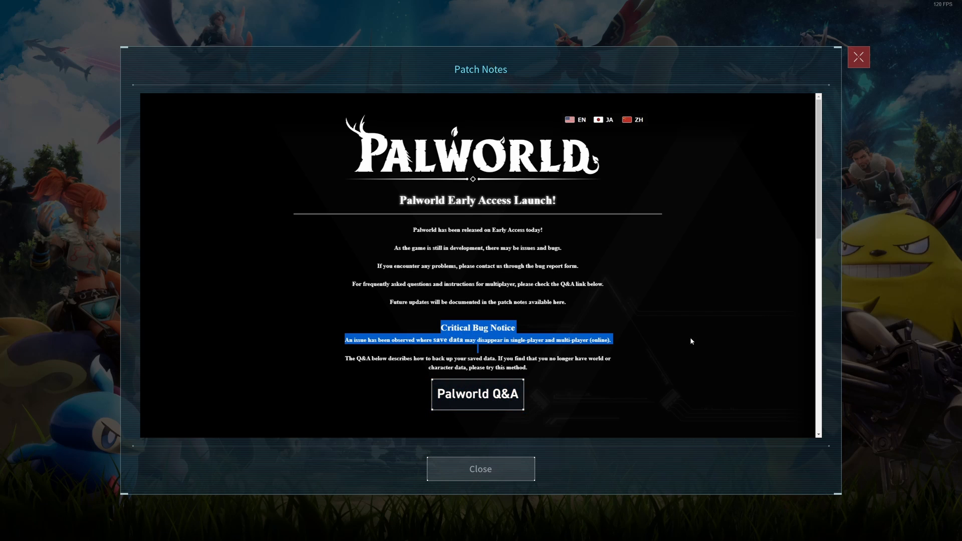
left_click(480, 467)
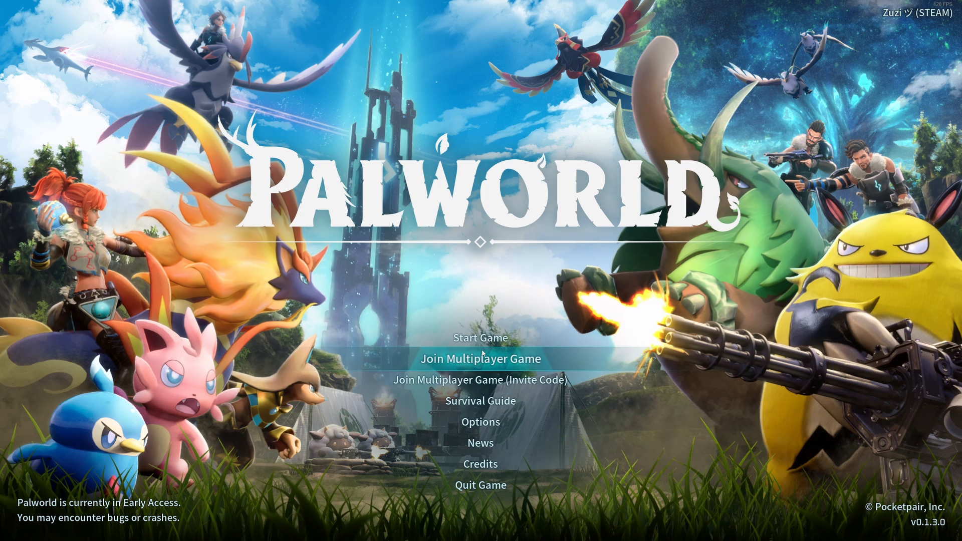
left_click(481, 337)
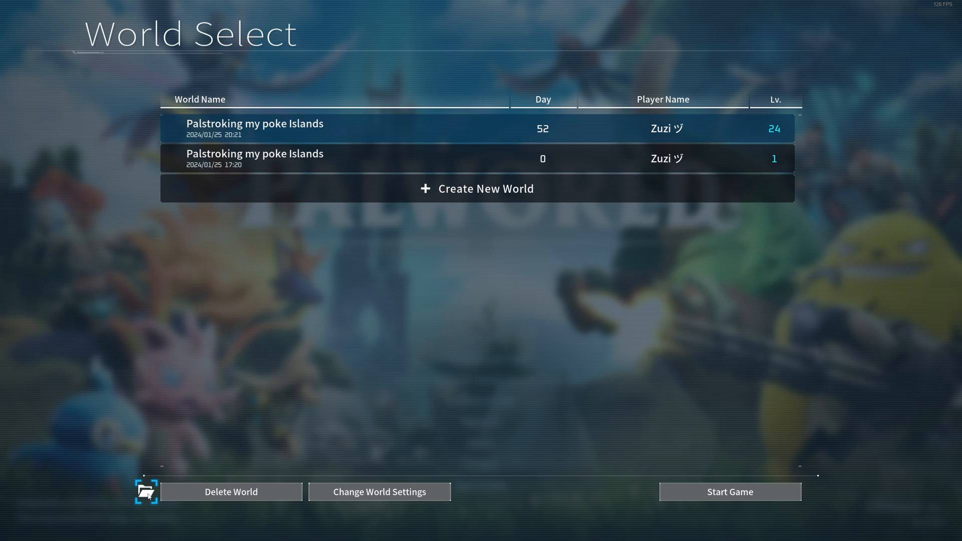
Step: Open the world's save files and browse into backup > local to view its timestamped folders
left_click(148, 491)
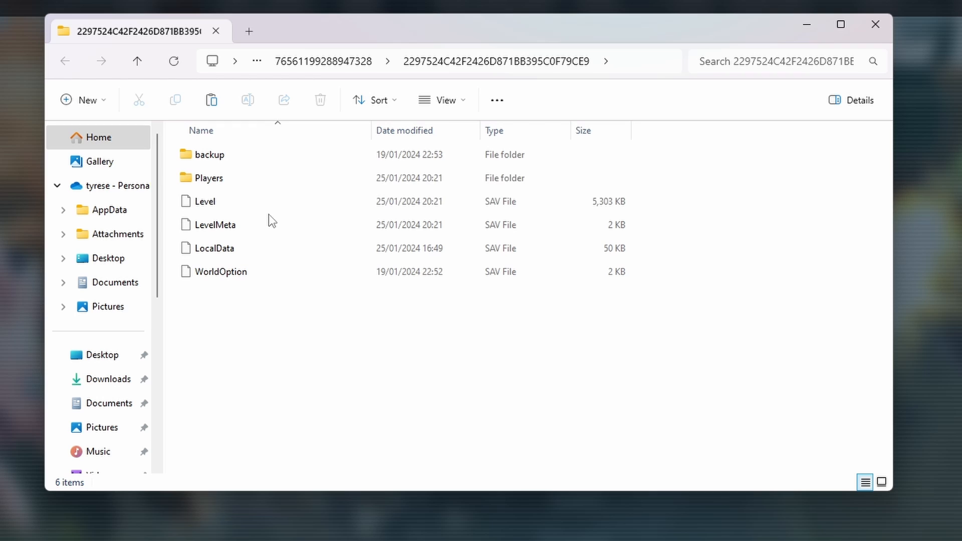
left_click(208, 177)
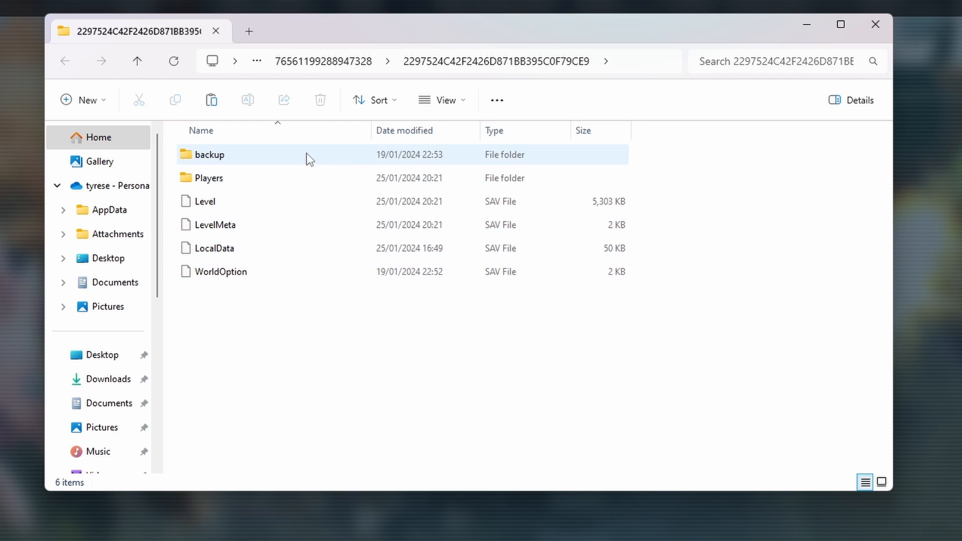
mouse_move(267, 162)
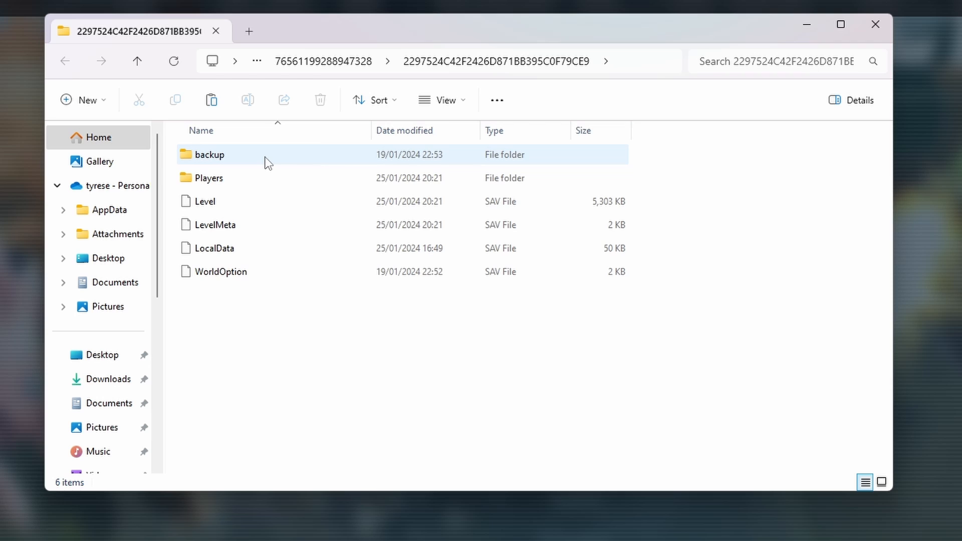
double_click(208, 153)
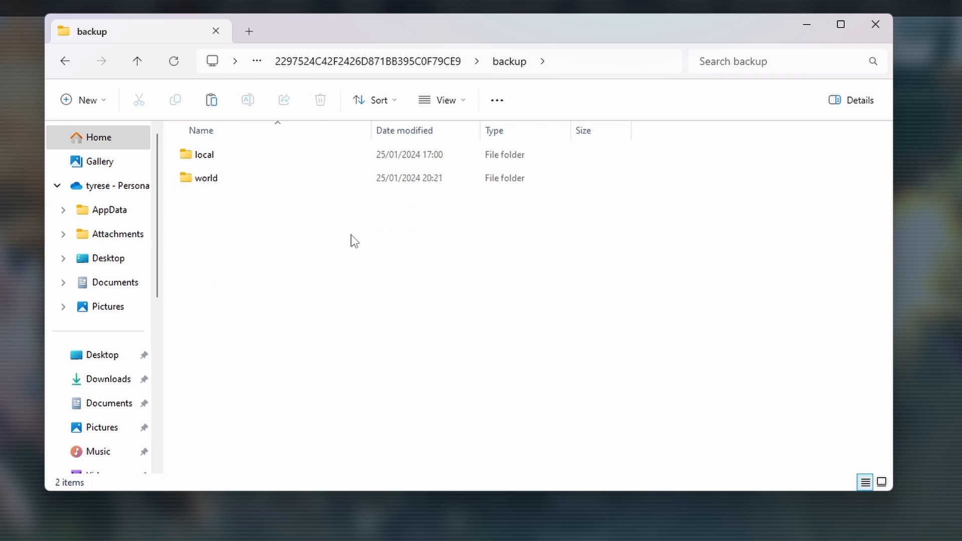
left_click(206, 178)
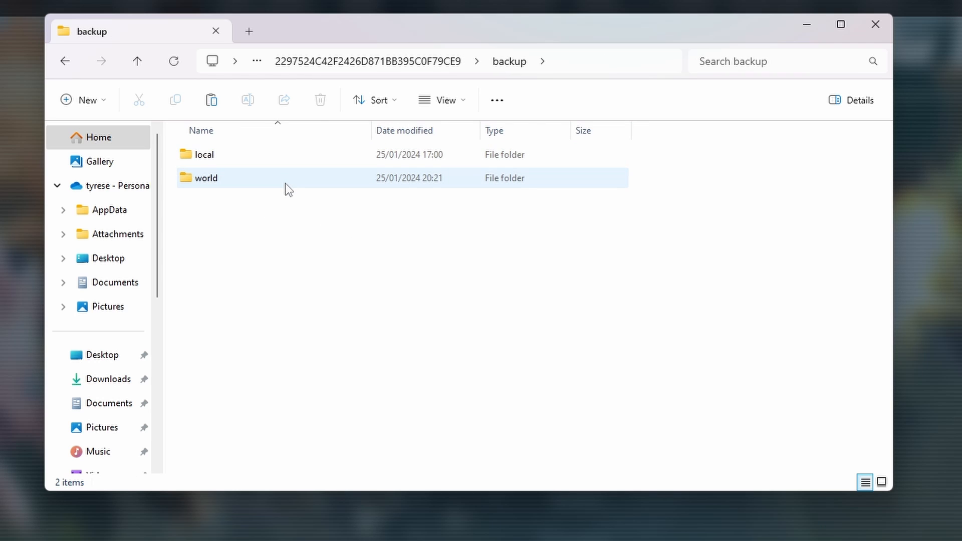
double_click(204, 154)
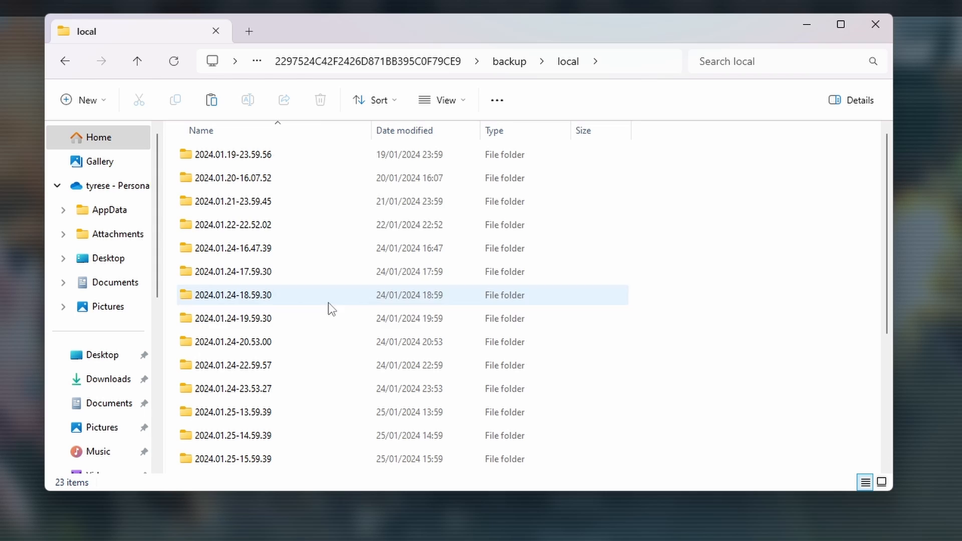
scroll("down", 3)
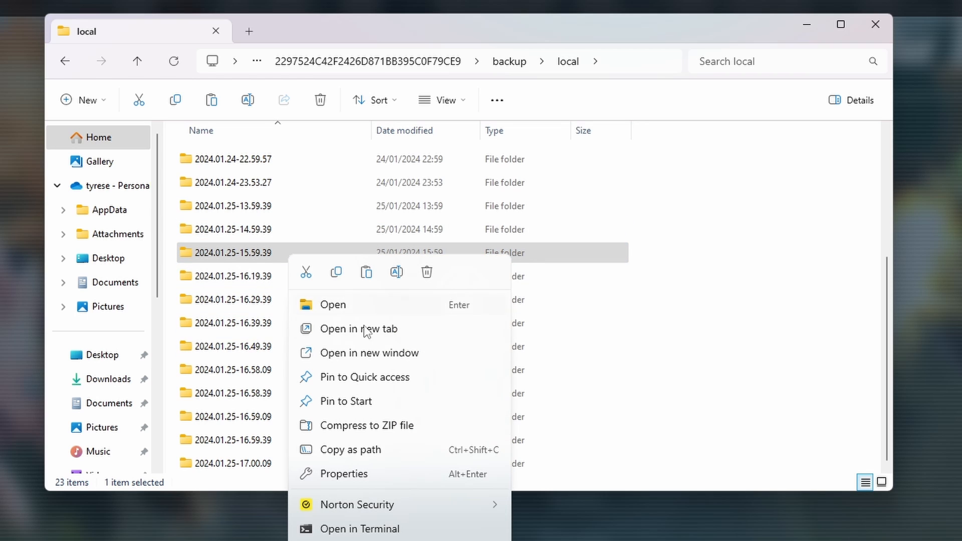
mouse_move(337, 272)
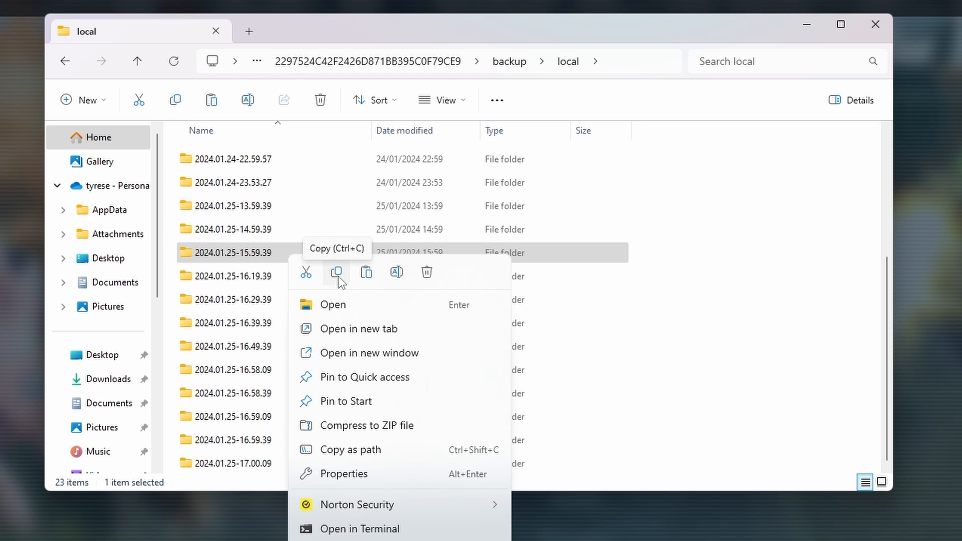
mouse_move(412, 93)
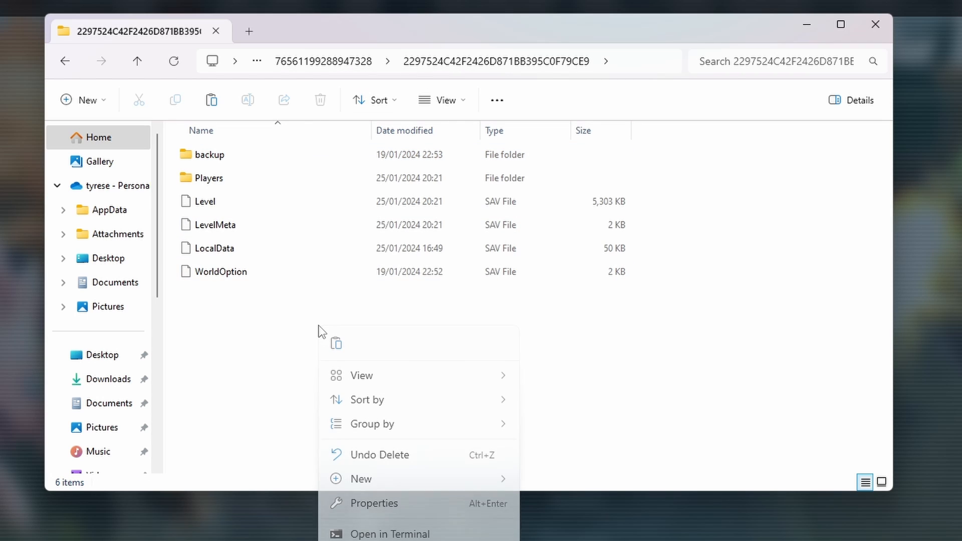
mouse_move(238, 338)
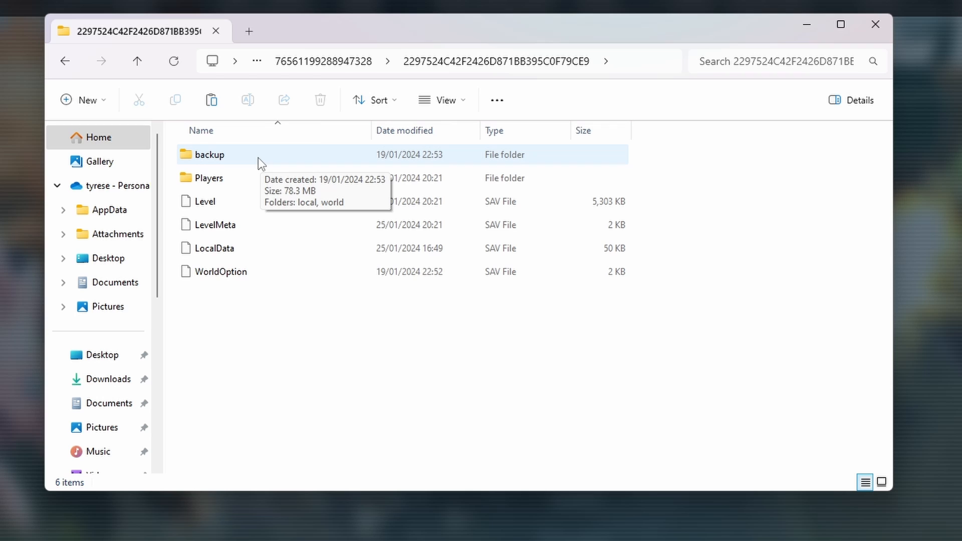
Step: In backup > world, select the 2024.01.25-16.49.39 folder and bring up its context menu
double_click(209, 153)
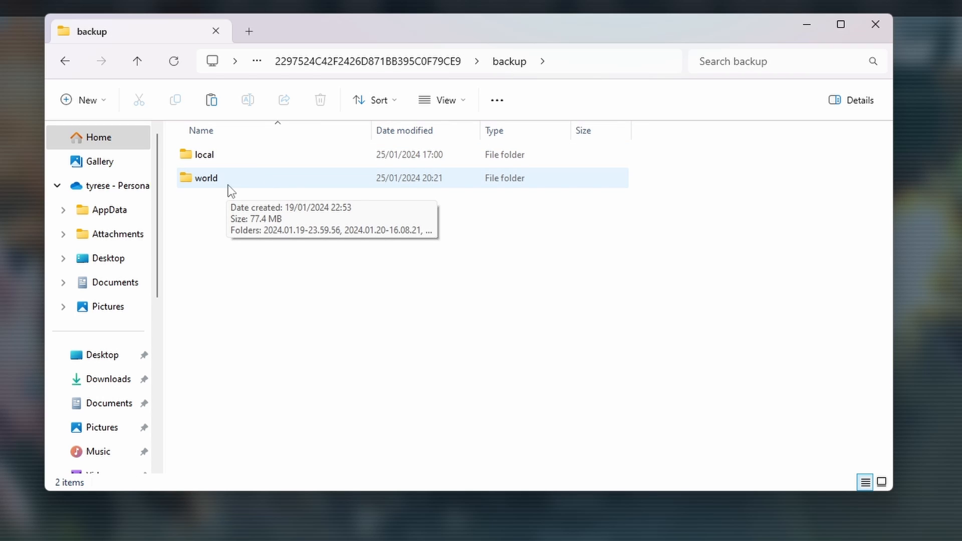
double_click(206, 178)
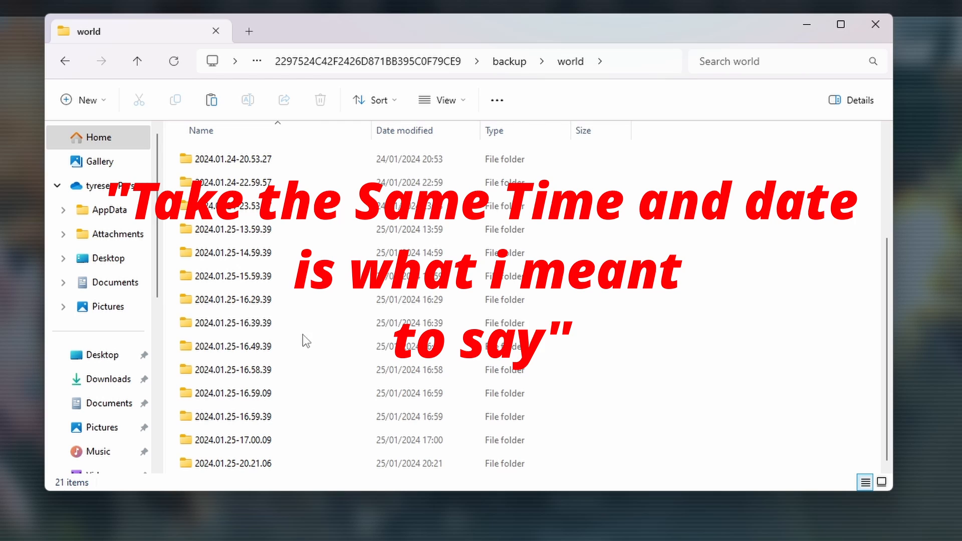
left_click(233, 346)
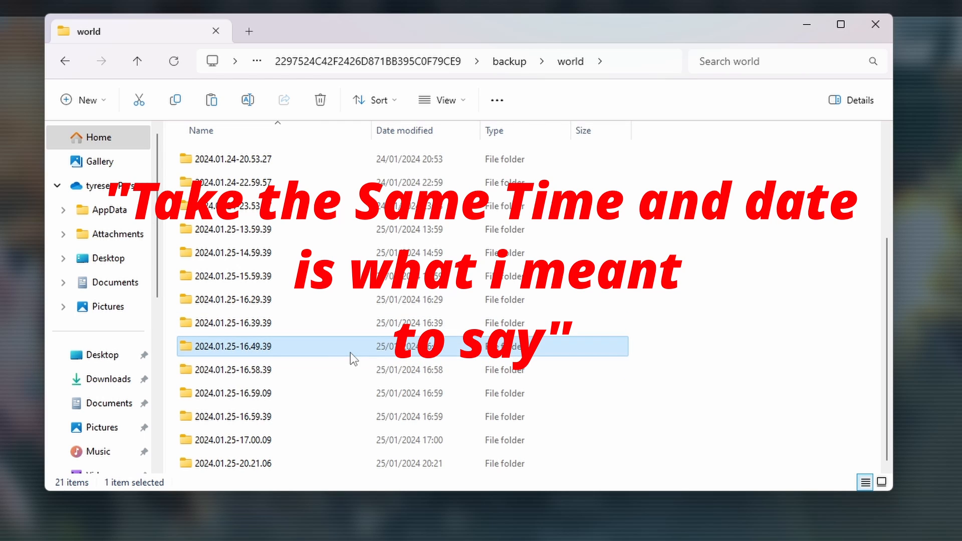
right_click(232, 346)
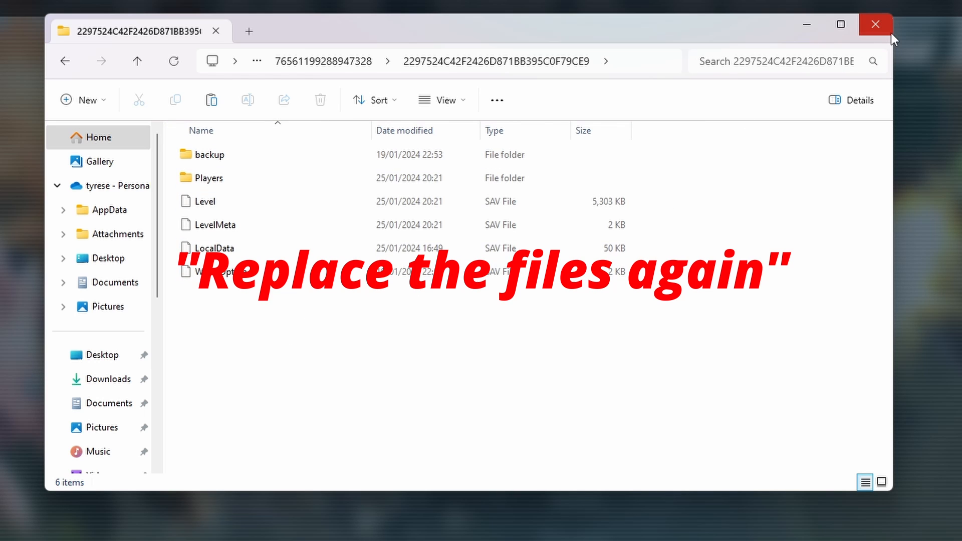
Step: Close the save folder window, confirm quitting Palworld, and relaunch it from Steam
left_click(875, 24)
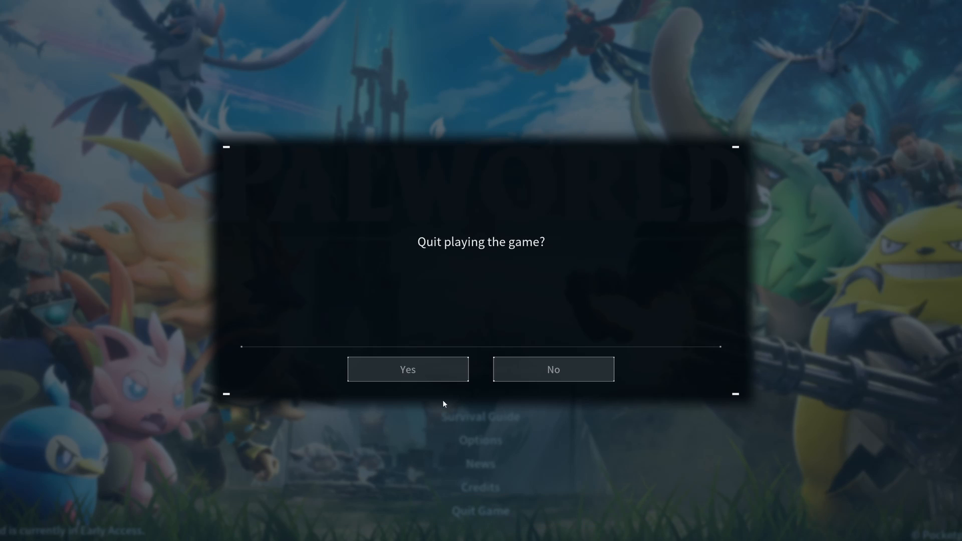
left_click(407, 369)
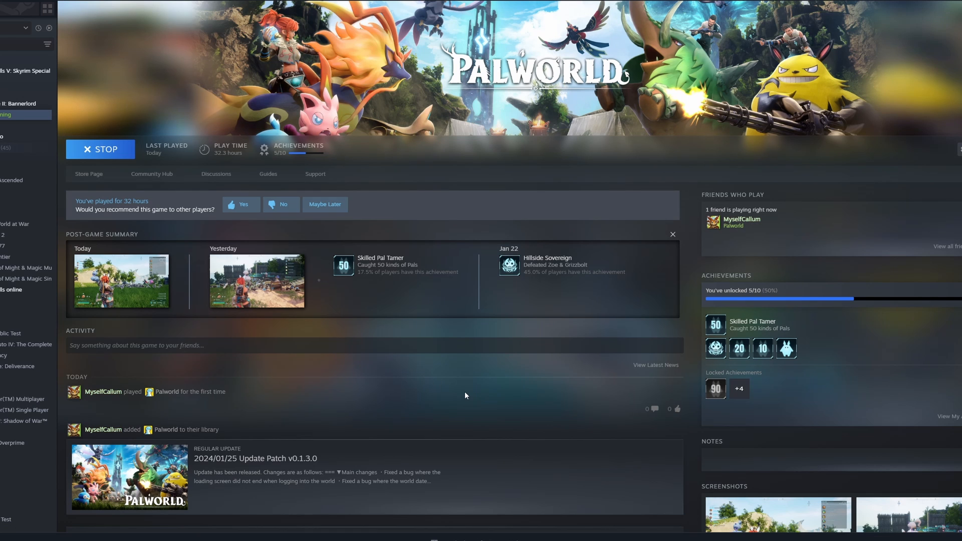
mouse_move(462, 393)
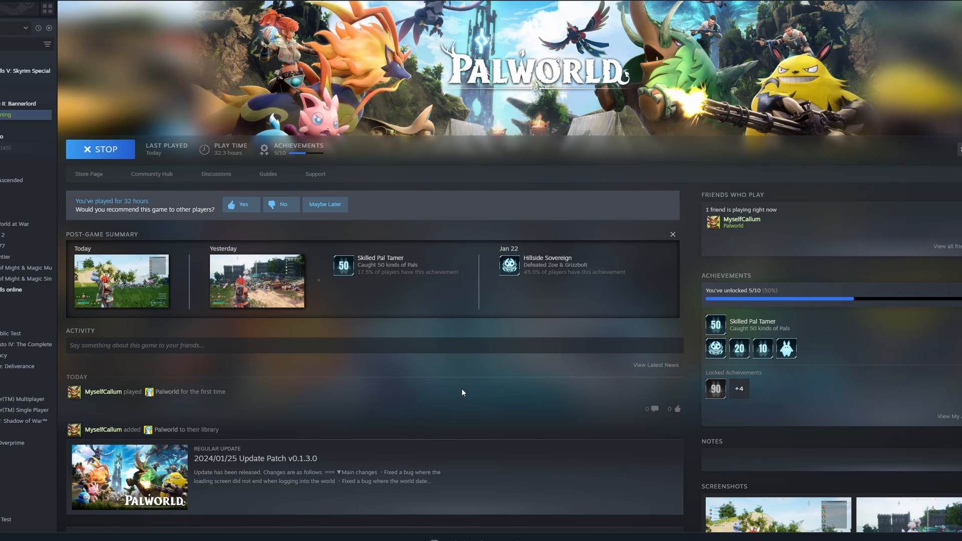
left_click(101, 149)
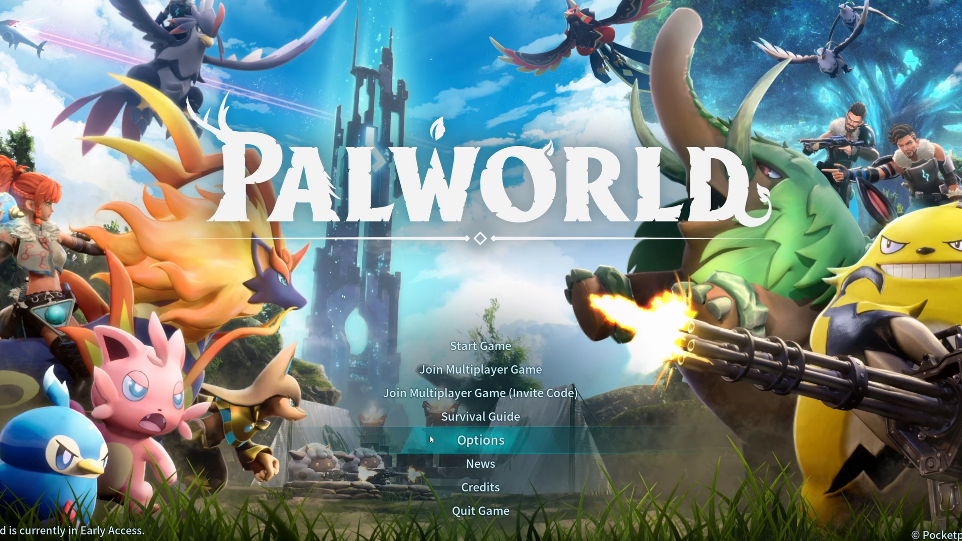
mouse_move(481, 345)
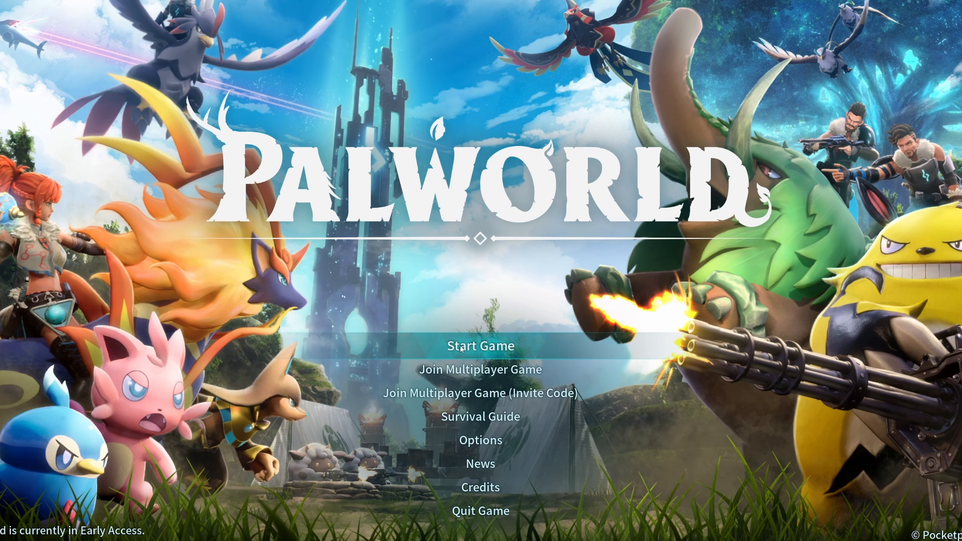
mouse_move(499, 349)
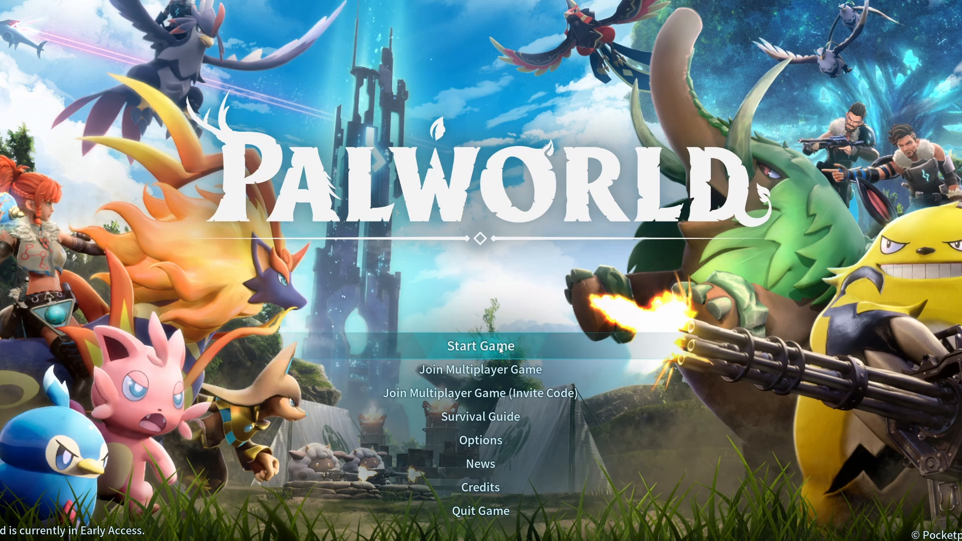
Step: Open World Select, choose the Day 52 world, and start it
left_click(481, 345)
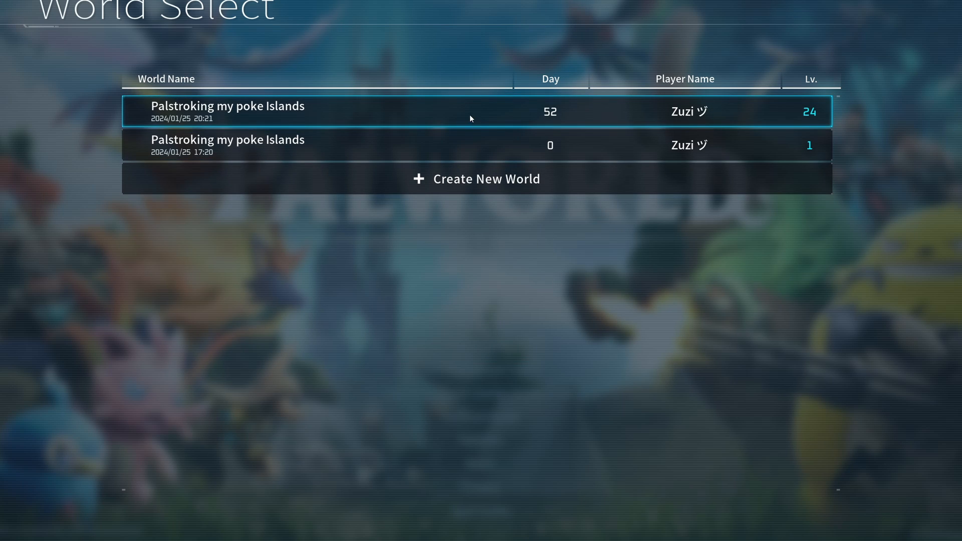
left_click(472, 111)
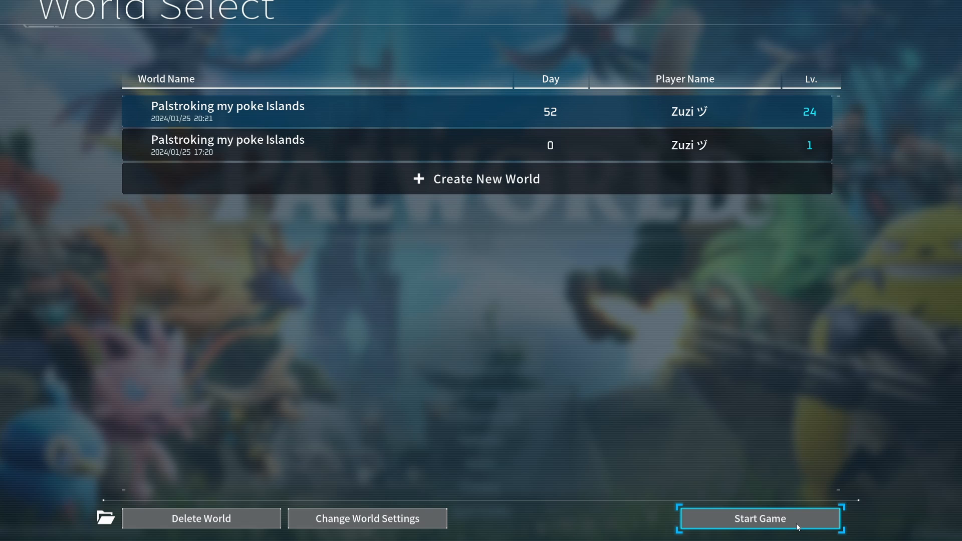
left_click(759, 518)
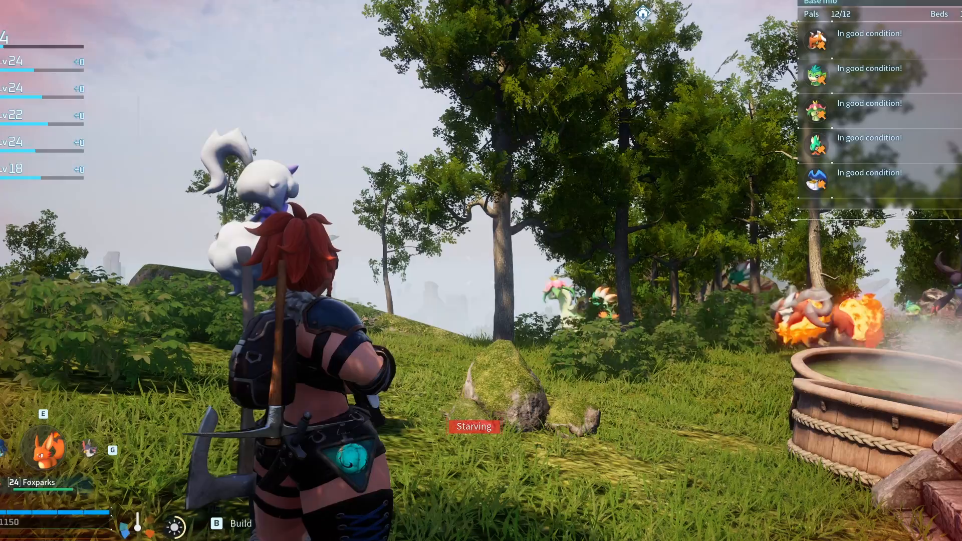